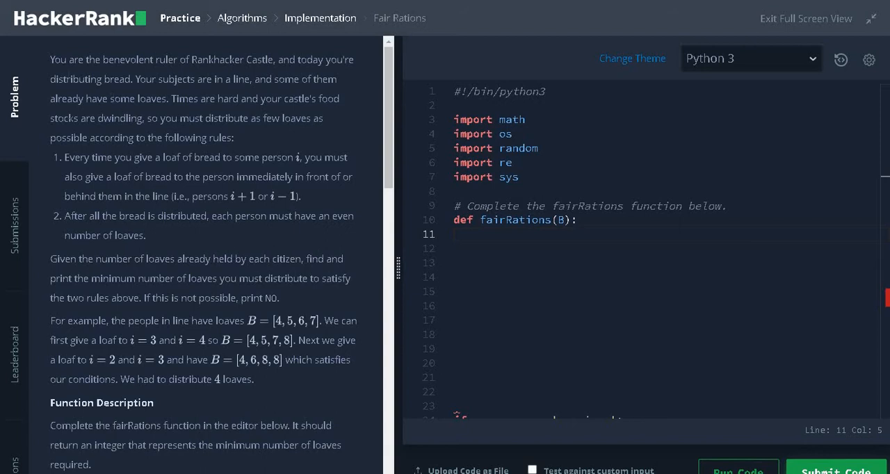
pyautogui.moveTo(253, 72)
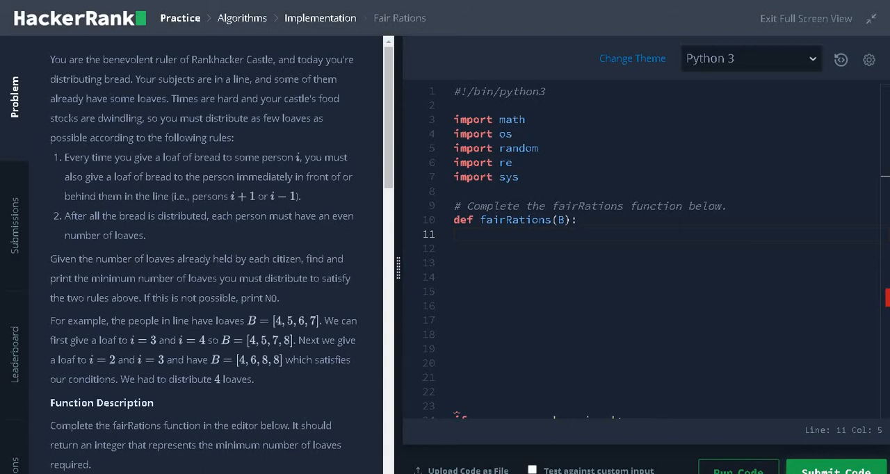
pyautogui.moveTo(239, 90)
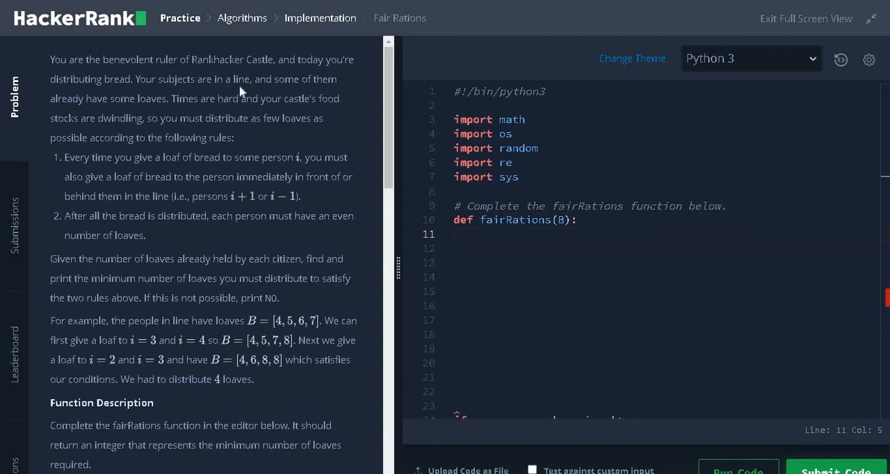
pyautogui.moveTo(243, 91)
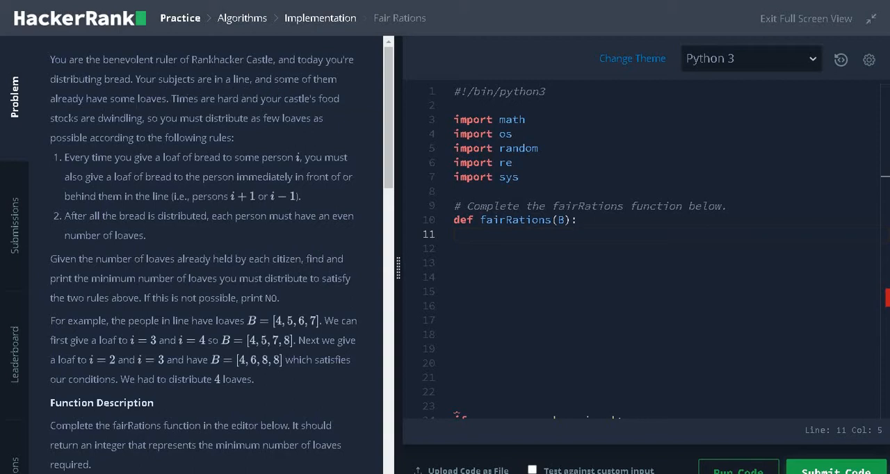
pyautogui.moveTo(223, 111)
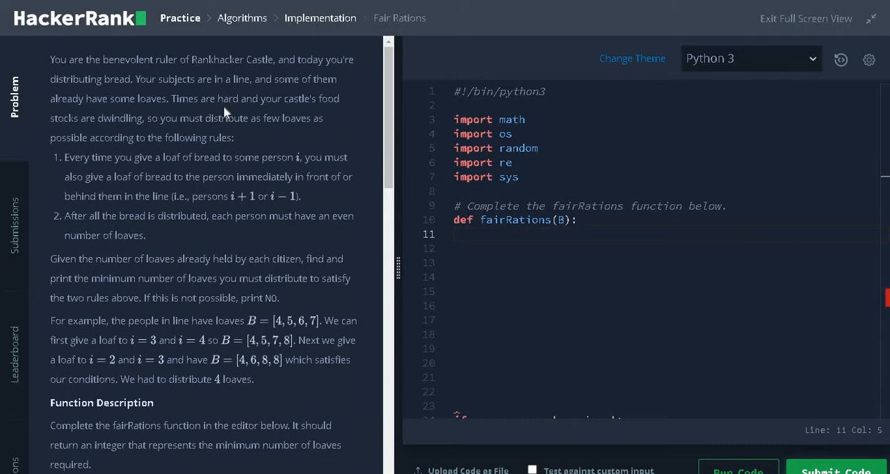
pyautogui.moveTo(233, 111)
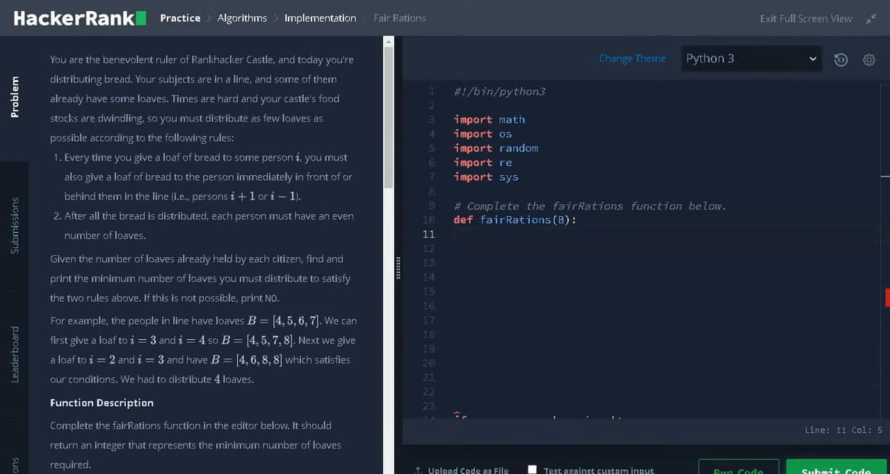
pyautogui.moveTo(239, 132)
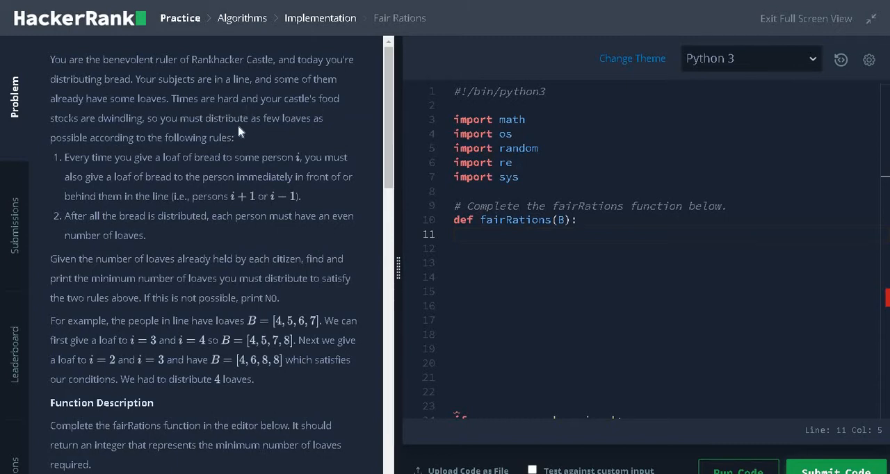
pyautogui.moveTo(105, 151)
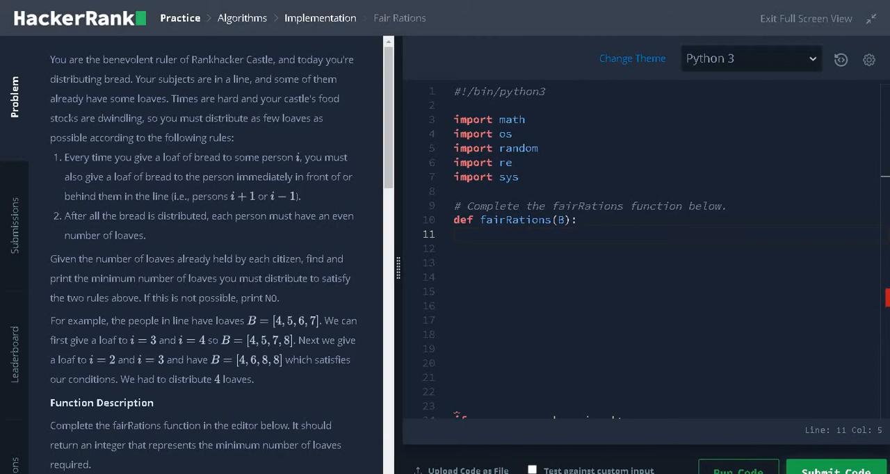
pyautogui.moveTo(224, 172)
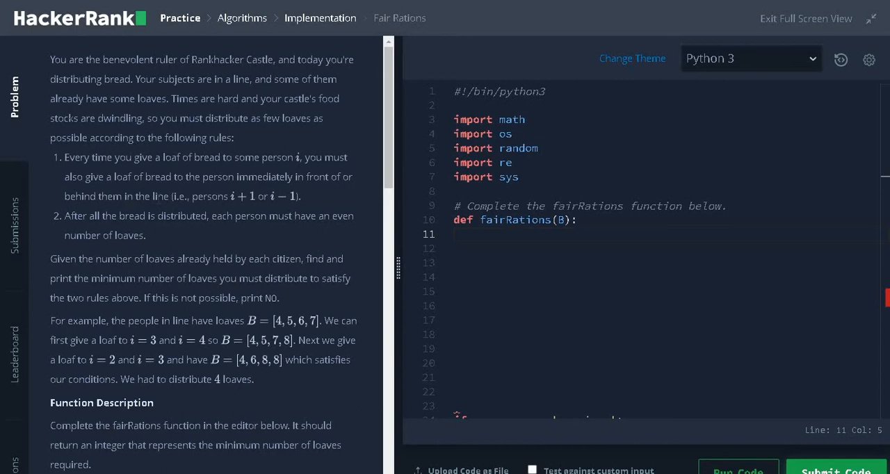
pyautogui.moveTo(72, 231)
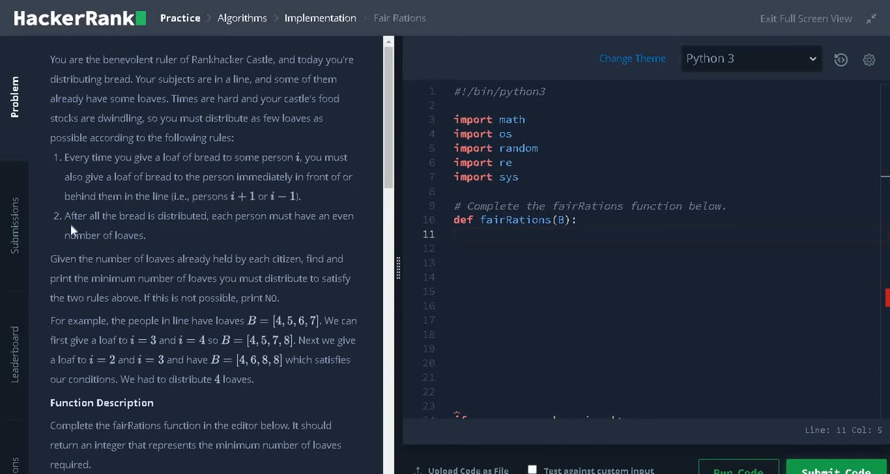
pyautogui.moveTo(253, 228)
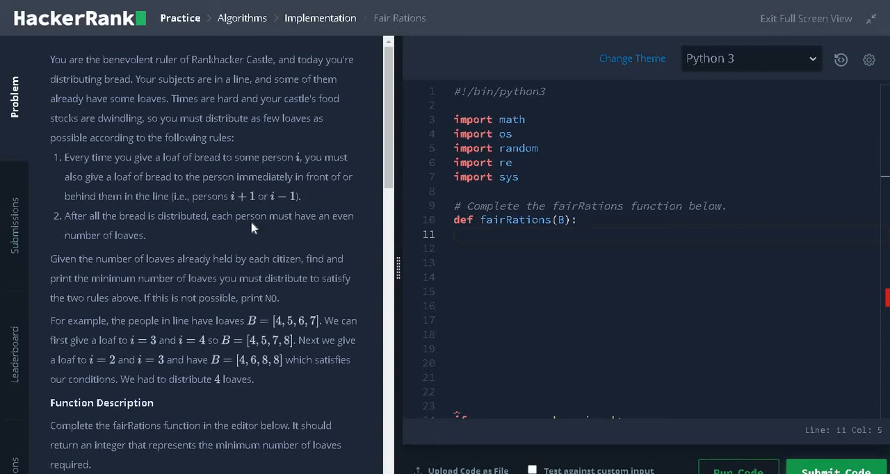
pyautogui.moveTo(253, 228)
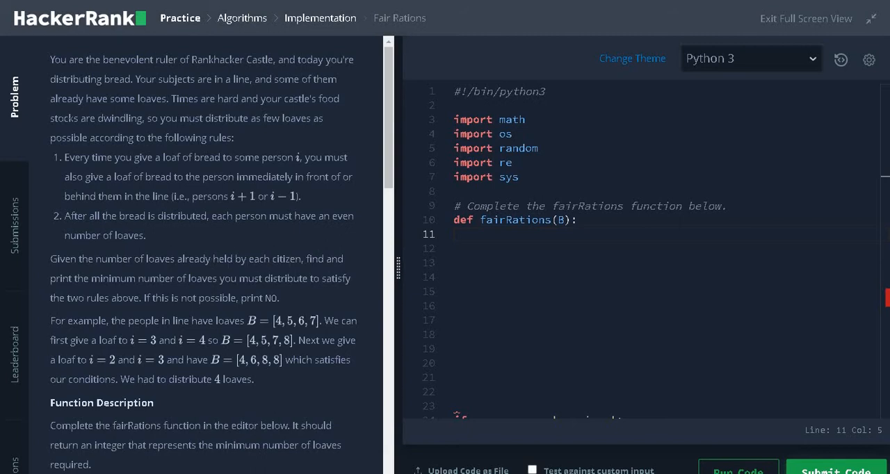
pyautogui.moveTo(128, 312)
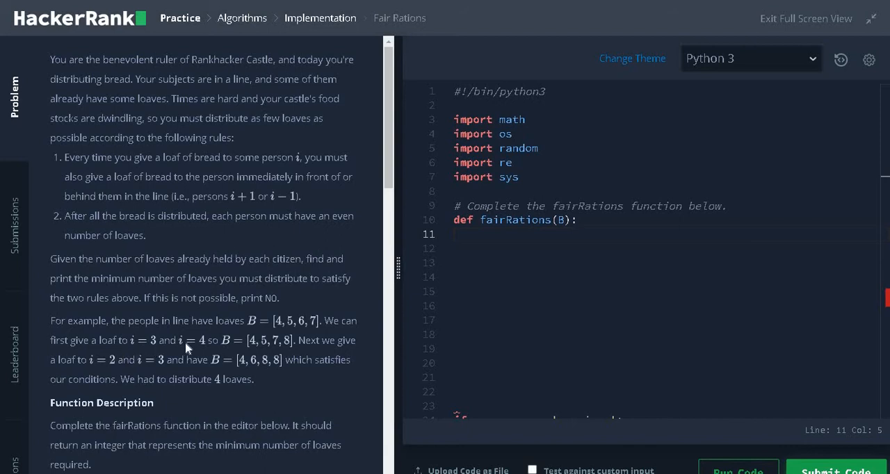
pyautogui.moveTo(305, 326)
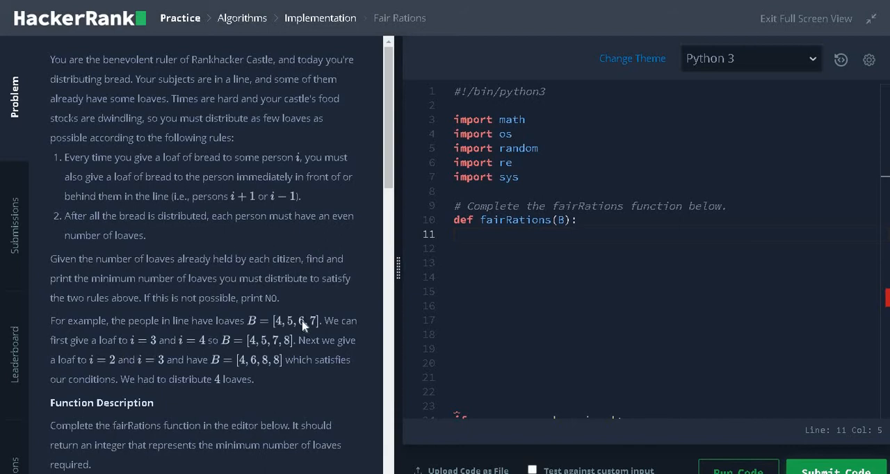
pyautogui.moveTo(302, 328)
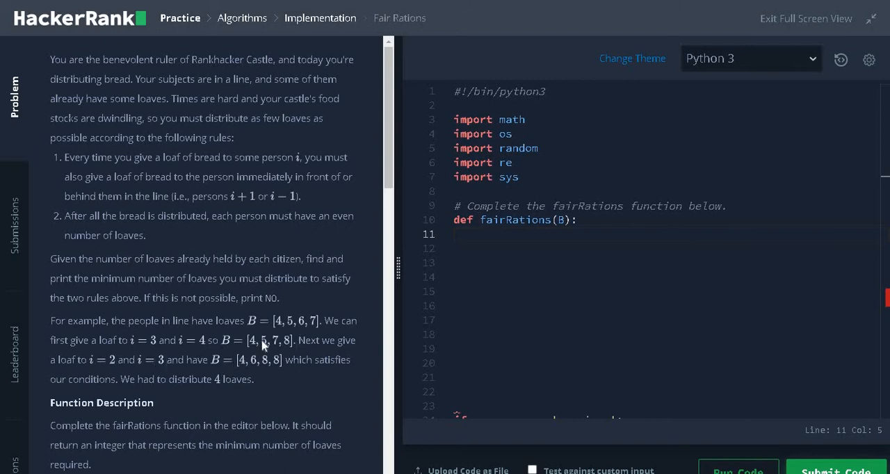
pyautogui.moveTo(137, 389)
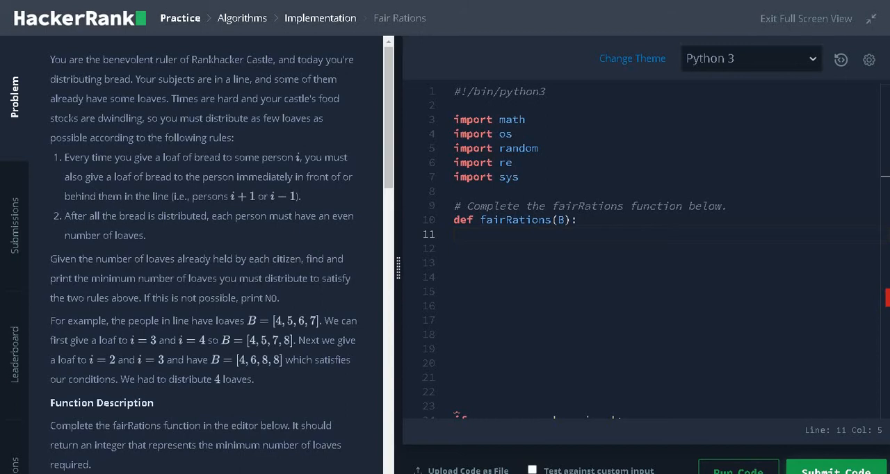
pyautogui.moveTo(373, 328)
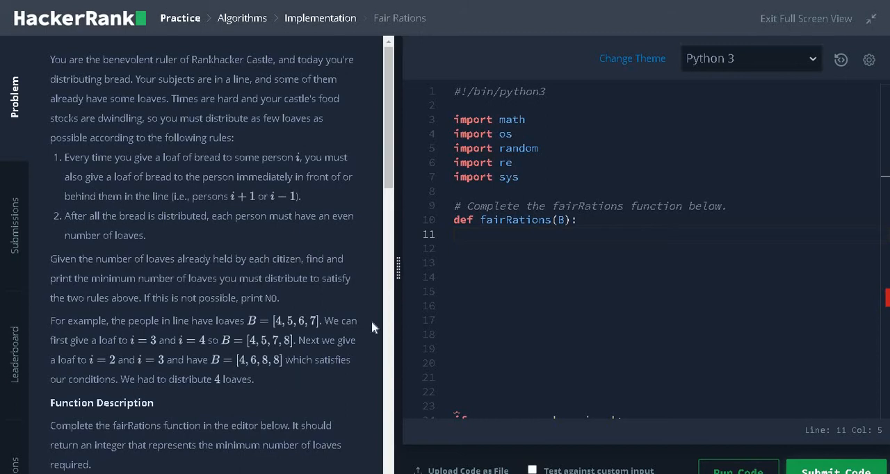
# Write breads = 0 and n = len(B) at the top of fairRations
pyautogui.write('b')
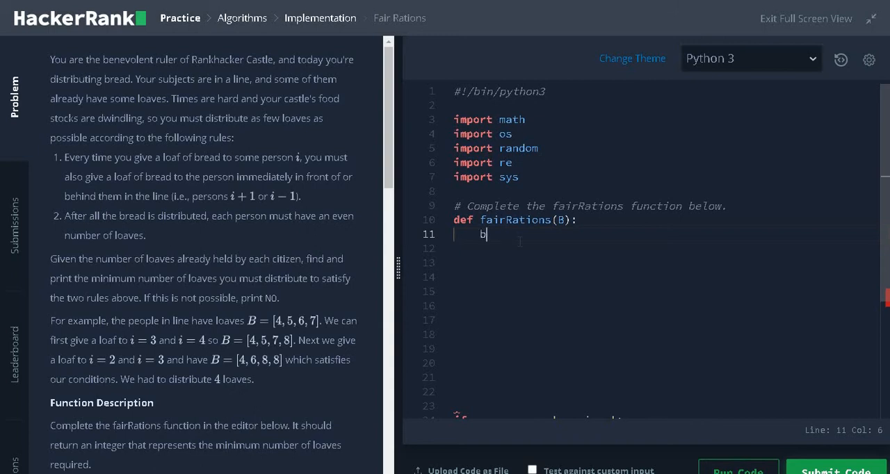
pyautogui.write('reads = 0')
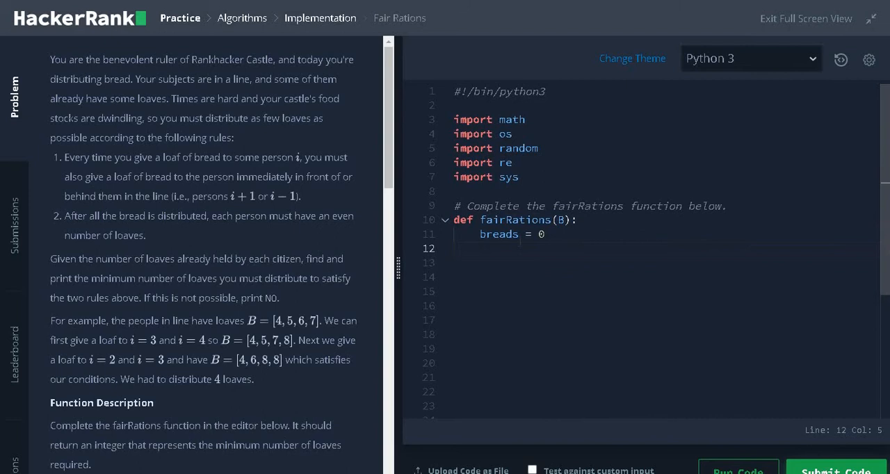
pyautogui.write('n =')
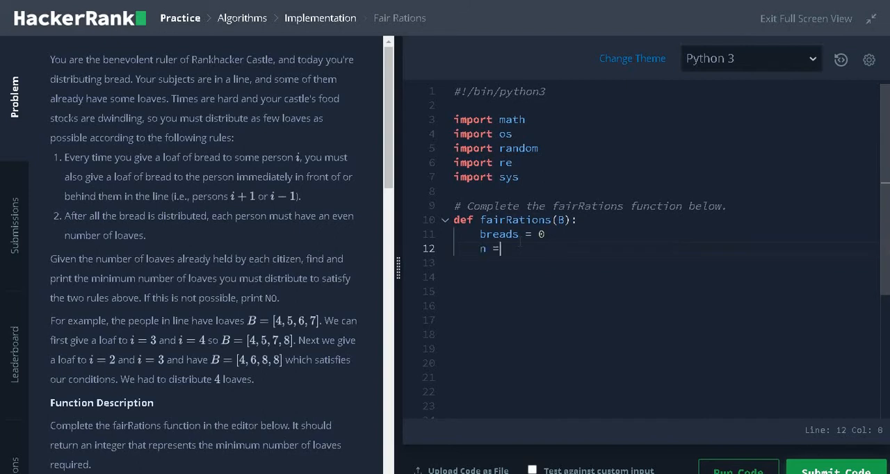
pyautogui.write('len(B')
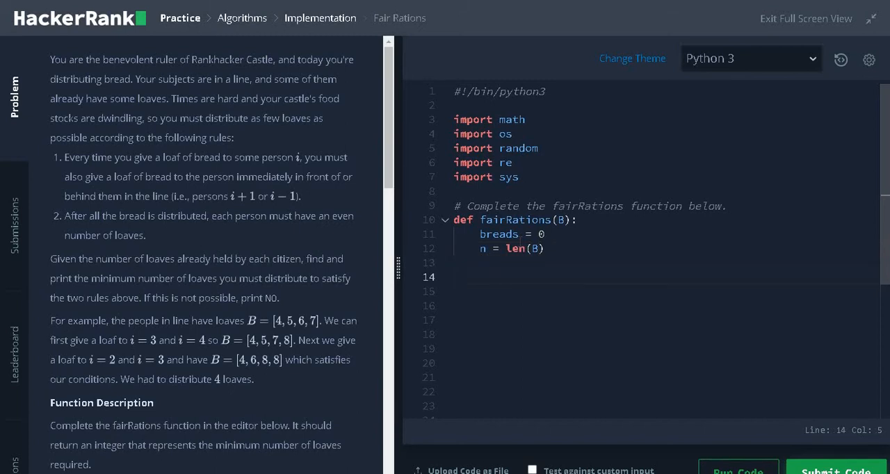
# Start the loop for i in range(n-1): over the bread list
pyautogui.write('for i in')
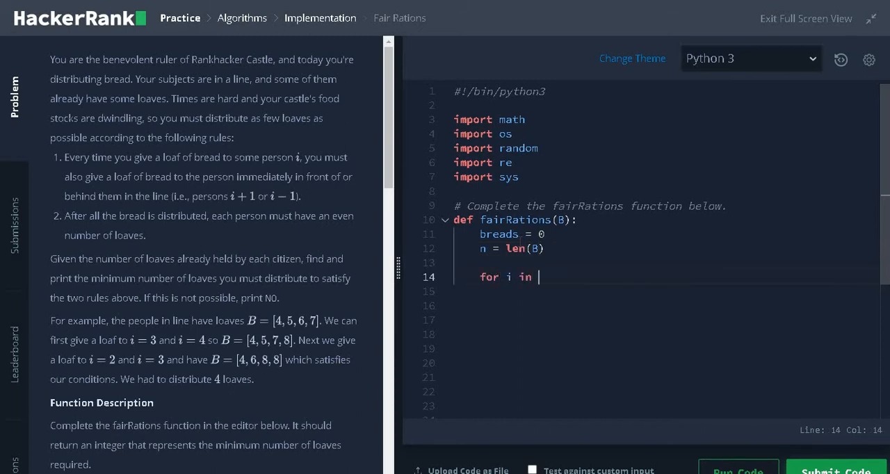
pyautogui.write('range()')
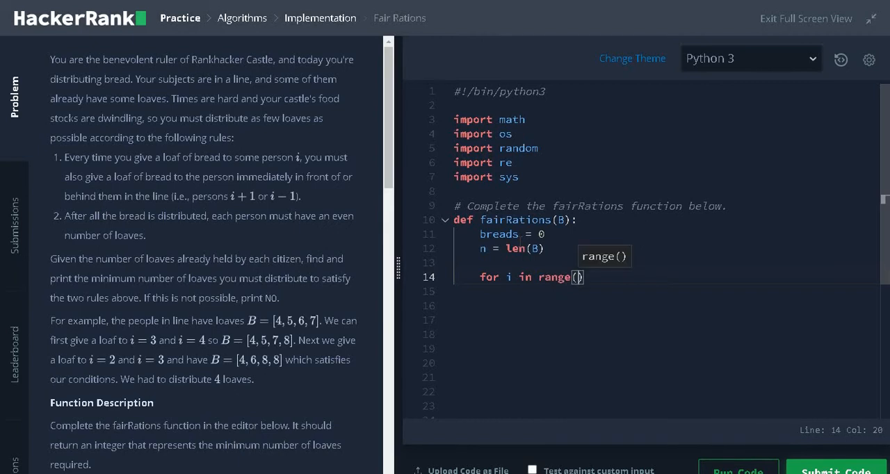
pyautogui.write('n-1')
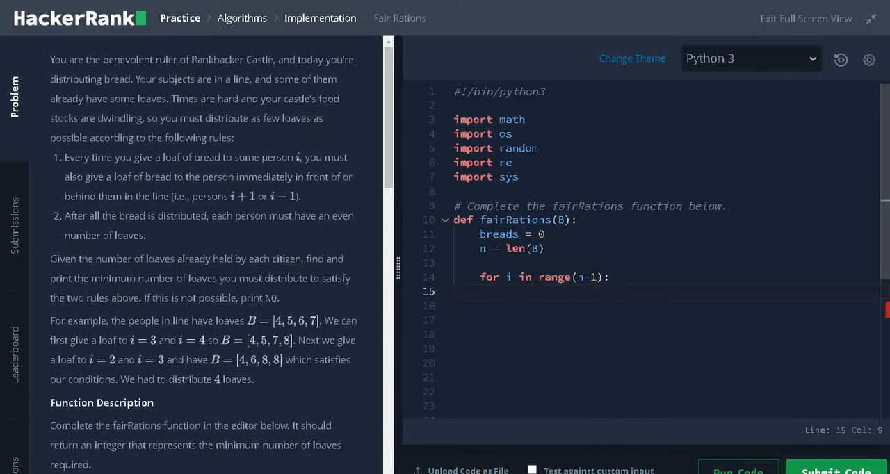
# Add the odd check if B[i]%2 == 1: inside the loop
pyautogui.write('if B[')
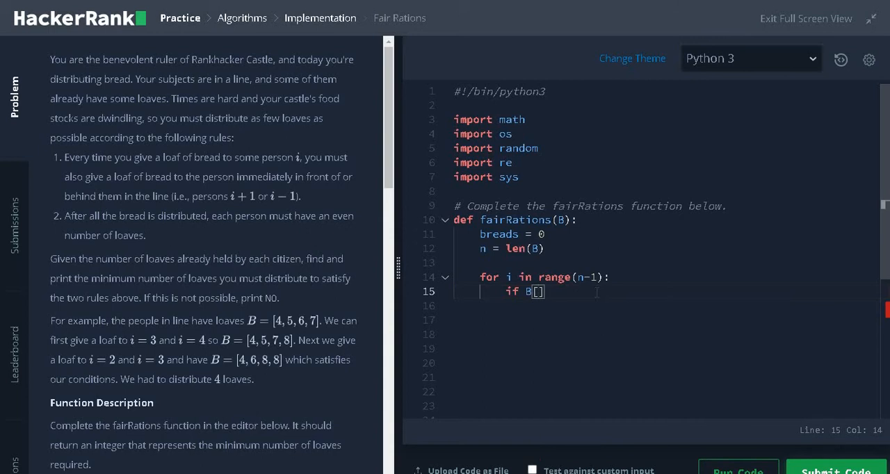
pyautogui.write('i]%')
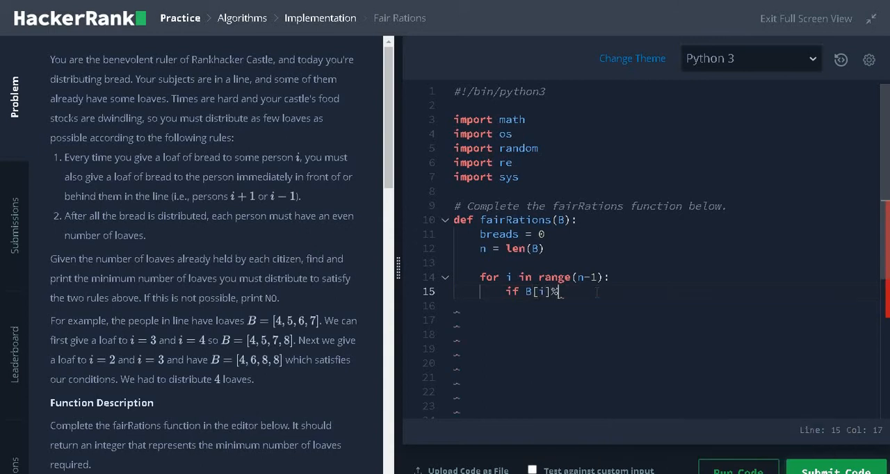
pyautogui.write('2')
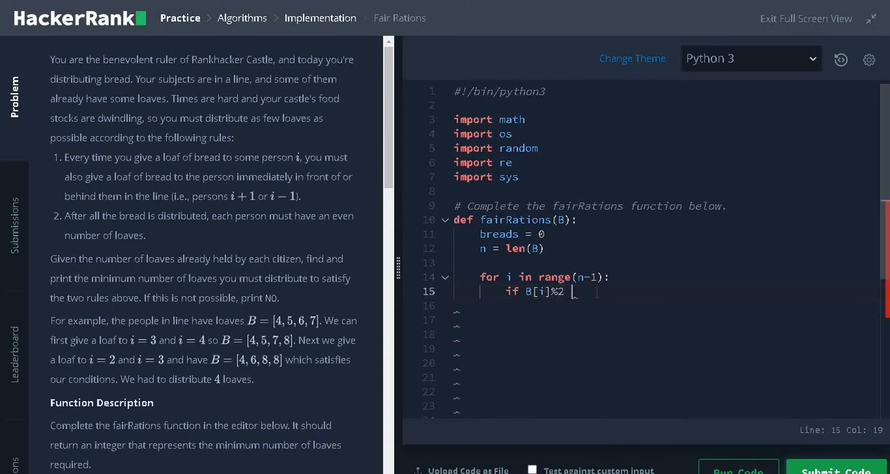
pyautogui.write('== 1:')
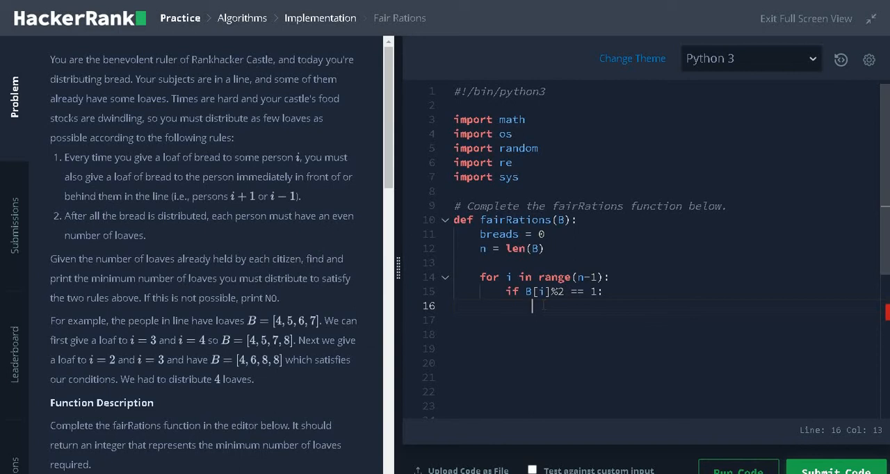
# Within the odd branch, write breads += 2 and B[i+1] += 1
pyautogui.write('breads += 2')
pyautogui.click(665, 319)
pyautogui.write('B[')
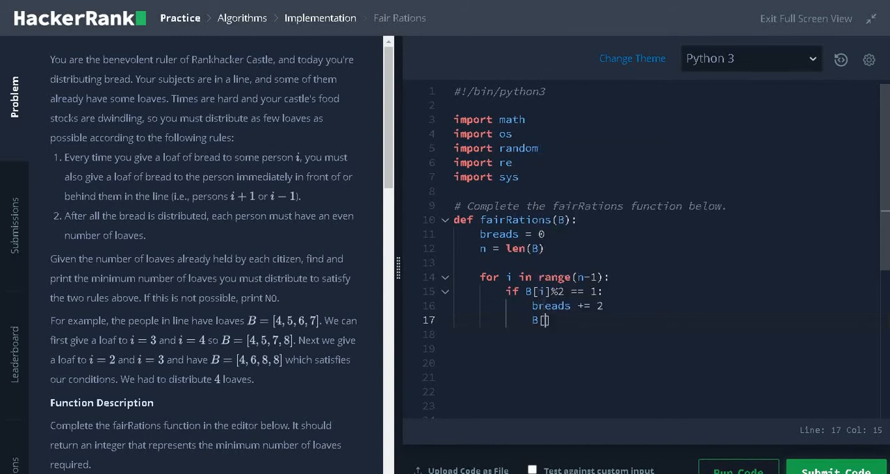
pyautogui.write('i+1')
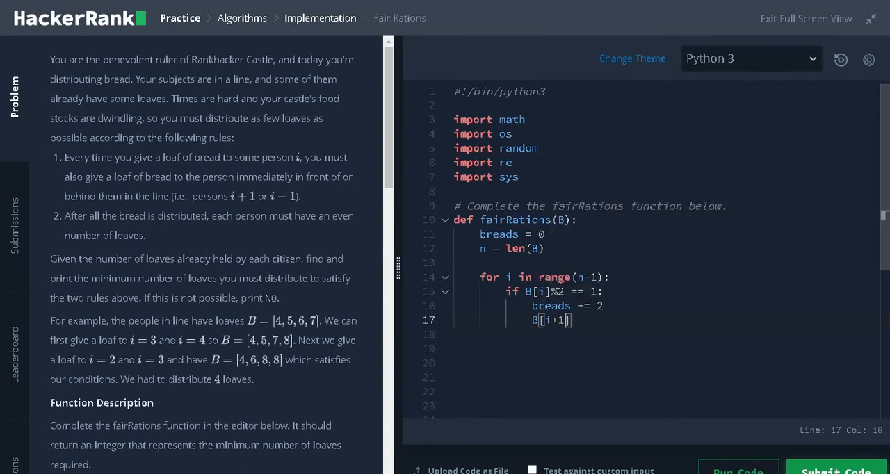
pyautogui.write('+= 1')
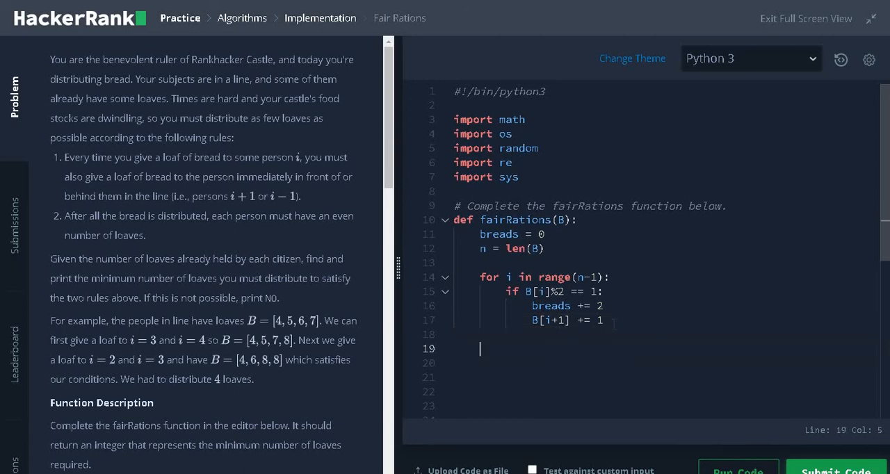
# After the loop, write if B[n-1]%2 == 1: return "NO"
pyautogui.write('if B[]')
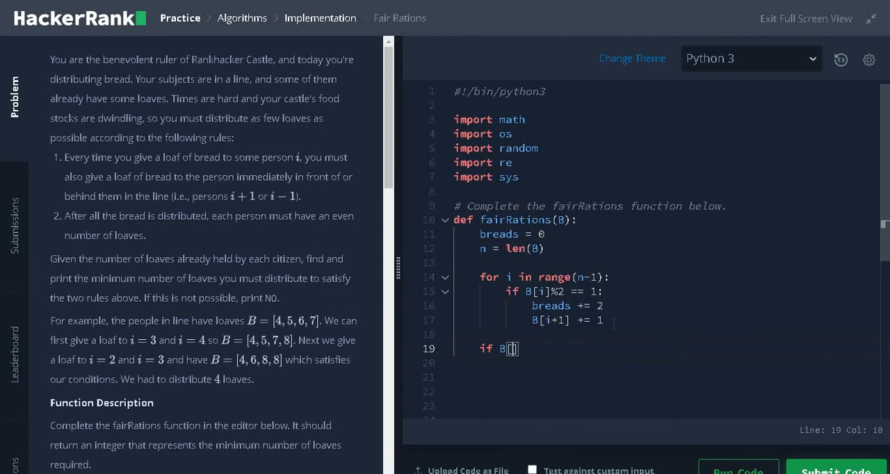
pyautogui.write('n-1]')
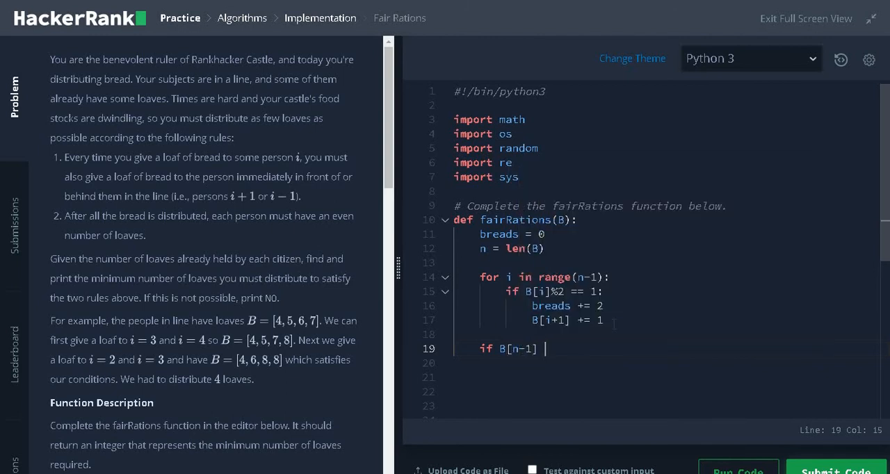
pyautogui.write('%2 ==')
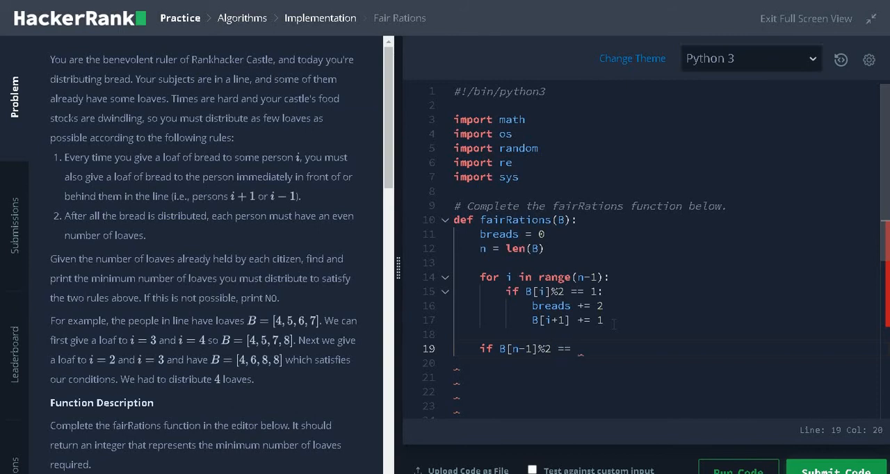
pyautogui.write('1:')
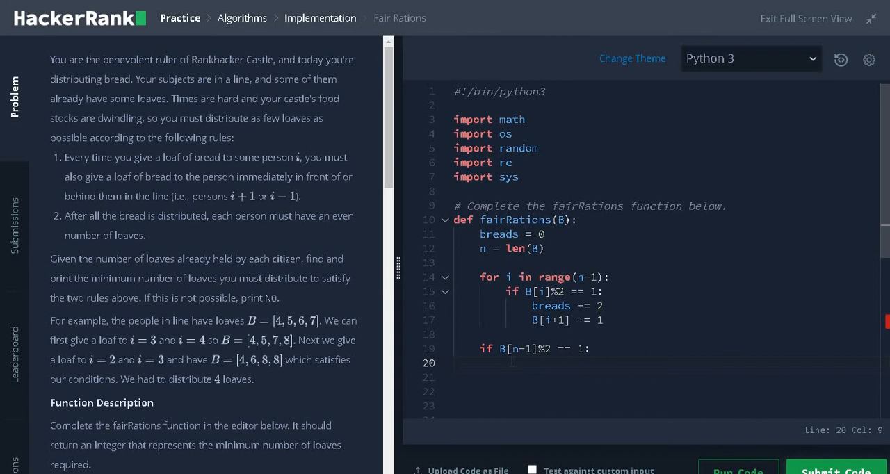
pyautogui.write('return ""')
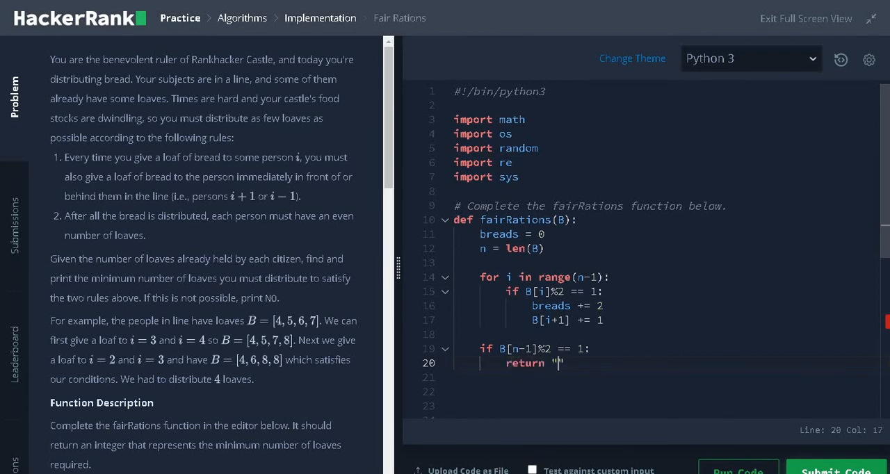
pyautogui.write('NO')
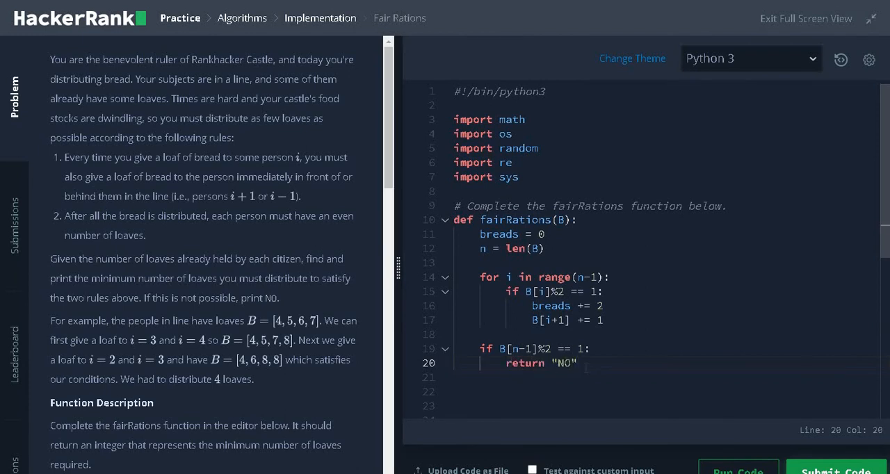
pyautogui.press('Return')
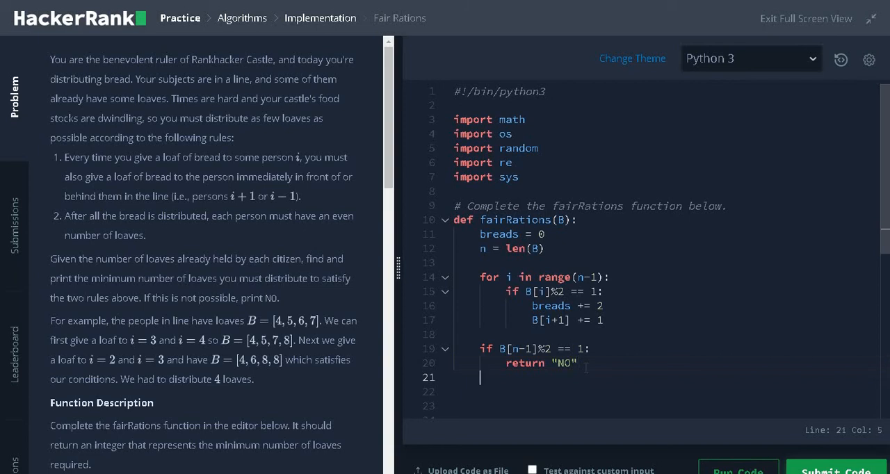
# Begin the else branch with return brea… for the loaf count
pyautogui.write('else:')
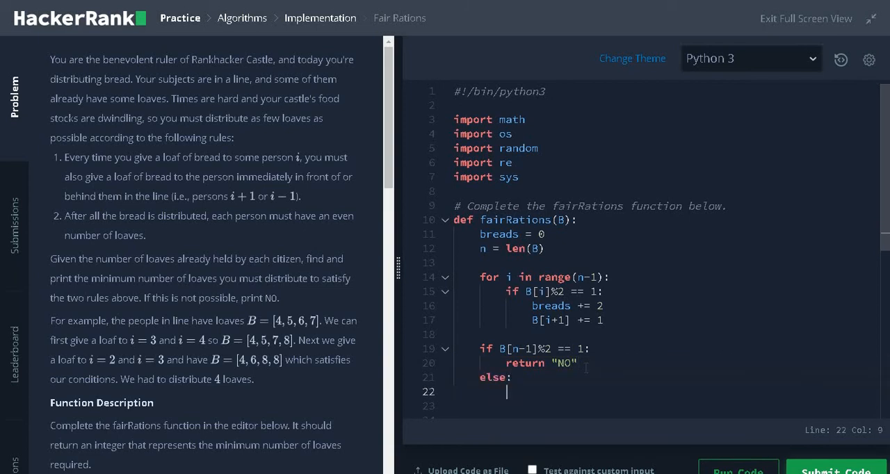
pyautogui.write('return')
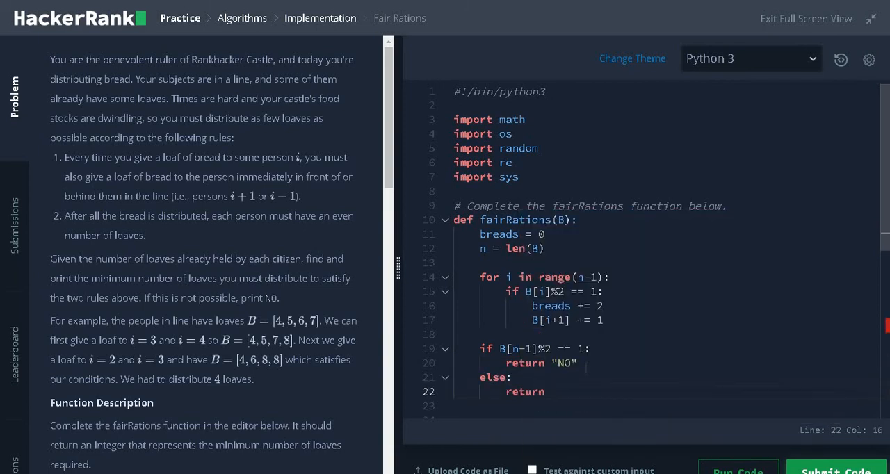
pyautogui.write('breal')
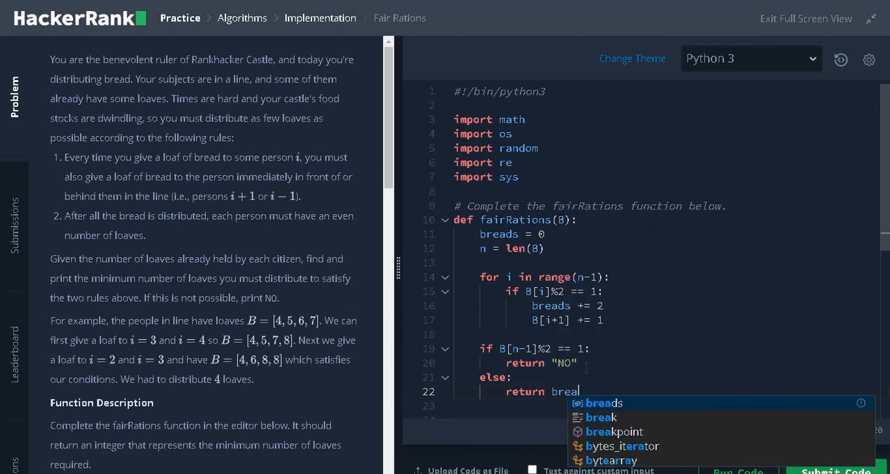
# Complete return breads, run the sample tests, and submit the solution passing all cases
pyautogui.click(603, 403)
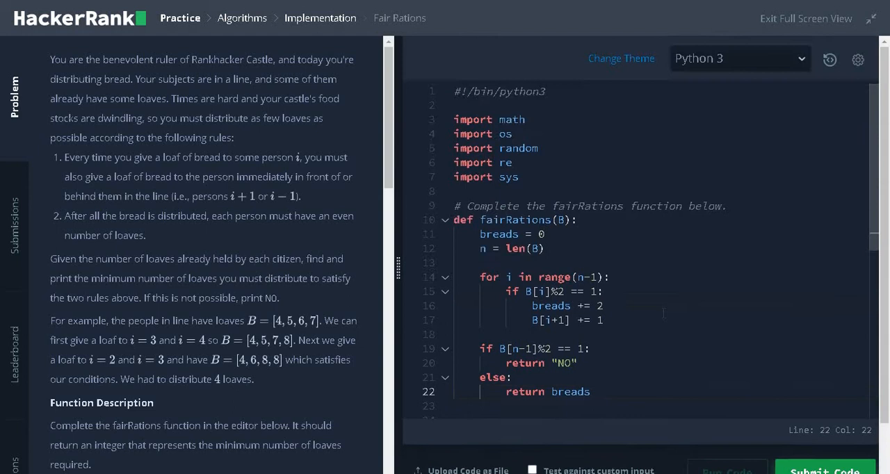
pyautogui.click(725, 70)
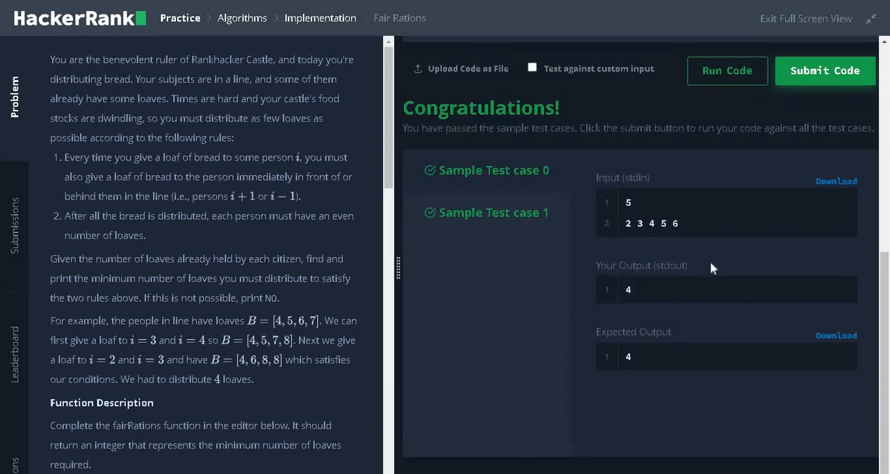
pyautogui.click(822, 70)
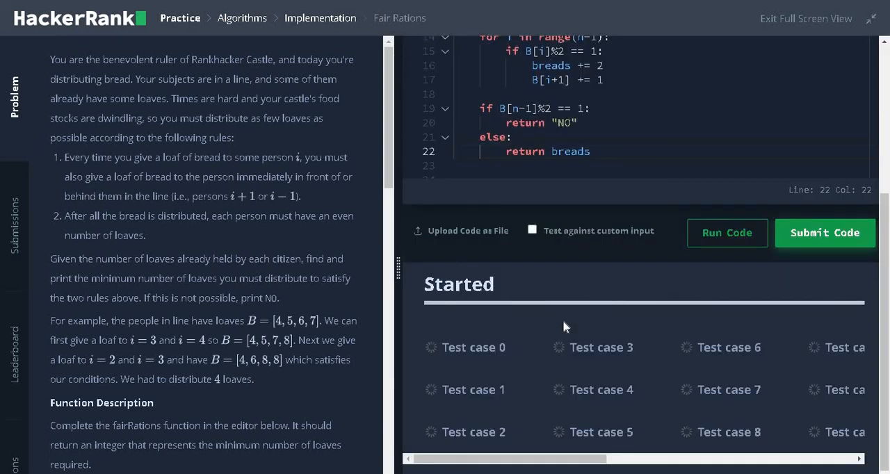
pyautogui.click(825, 232)
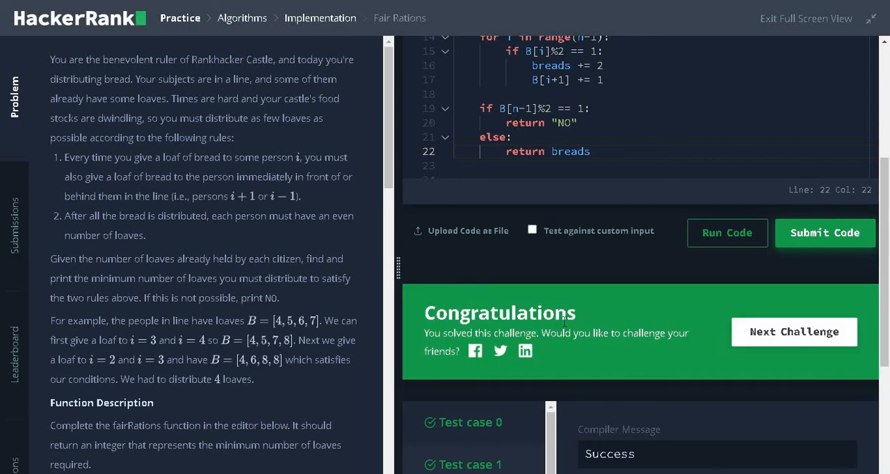